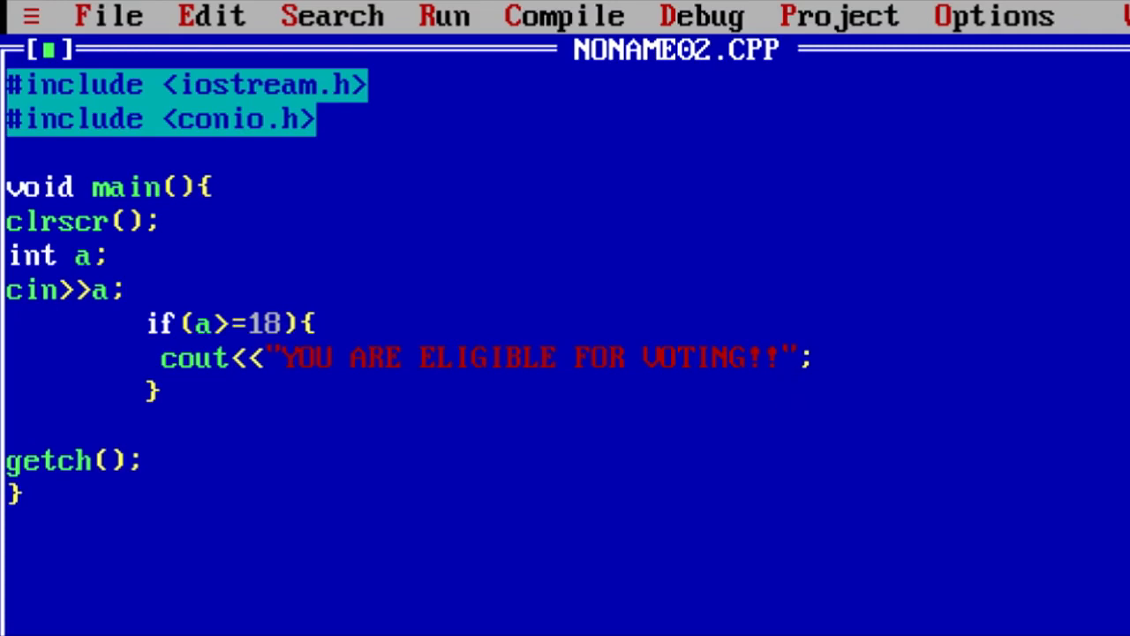
# Step: Add an else { } block after the if, containing an empty cout<<""; statement
pyautogui.write('else')
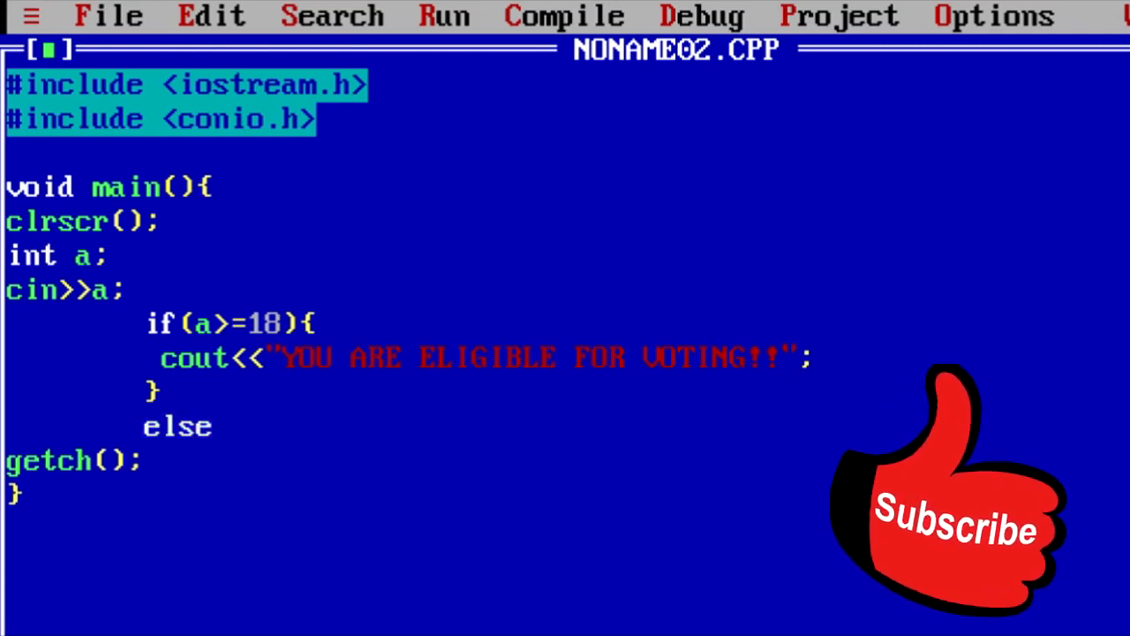
pyautogui.write('(){}')
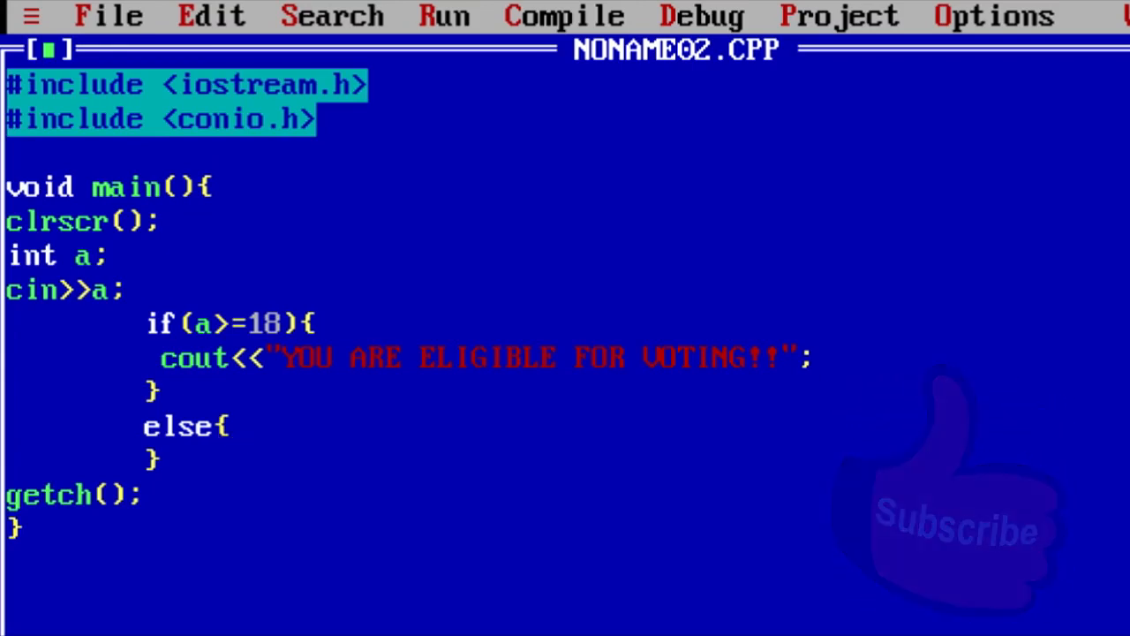
pyautogui.write('c')
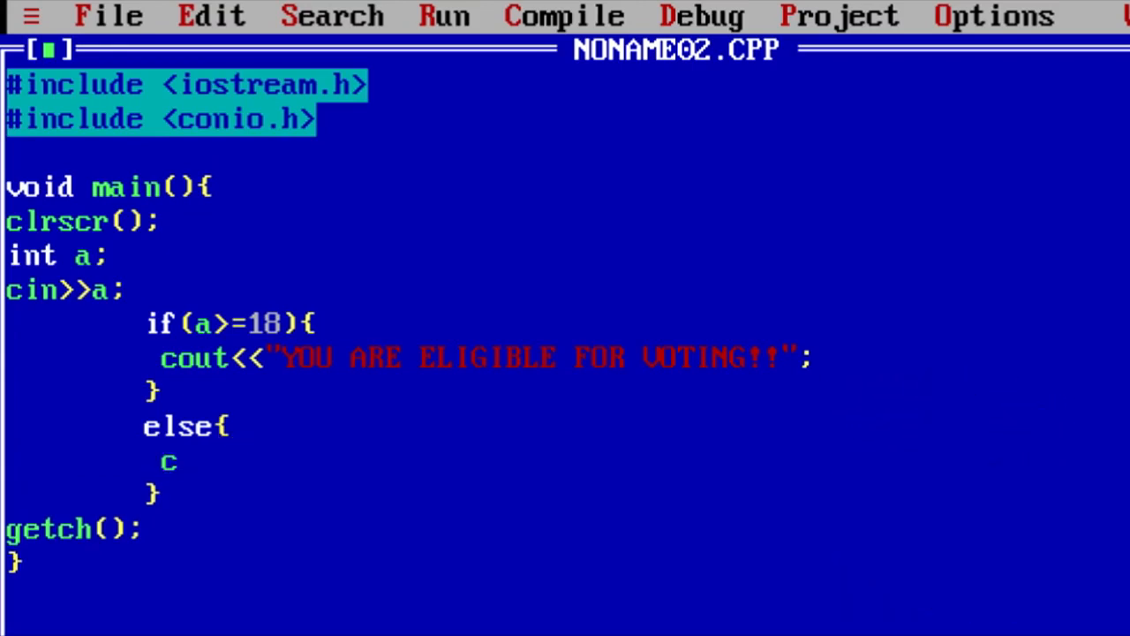
pyautogui.write('out<<""')
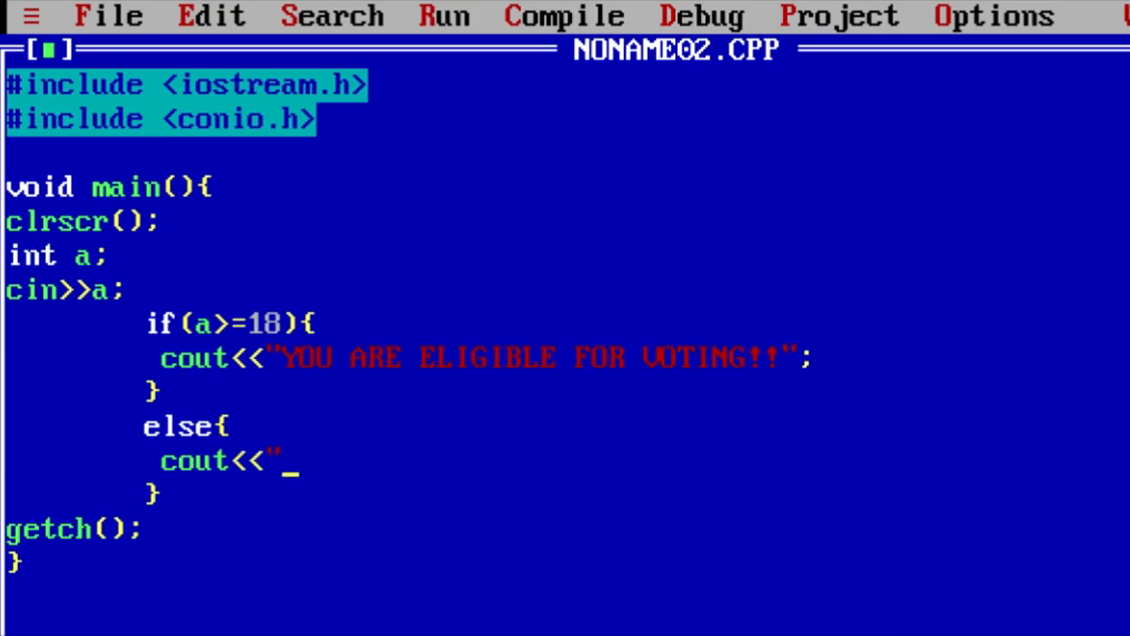
pyautogui.write('";')
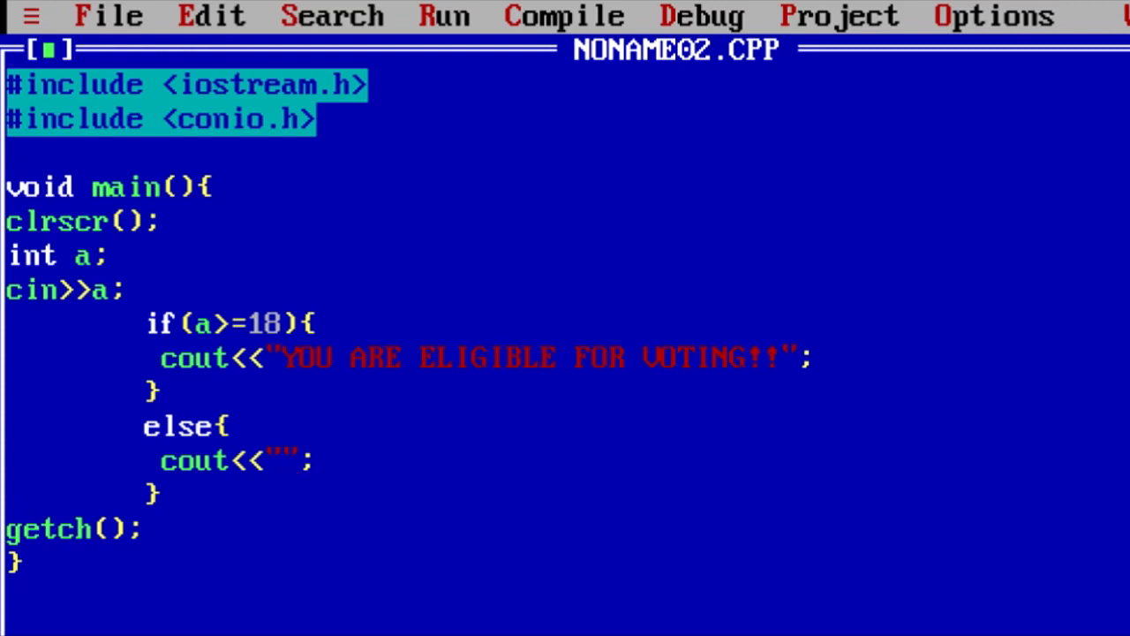
# Step: Fill the else message with "YOU ARE NOT ELEIGIBLE FOR VOTING...SORRY"
pyautogui.write('YOU')
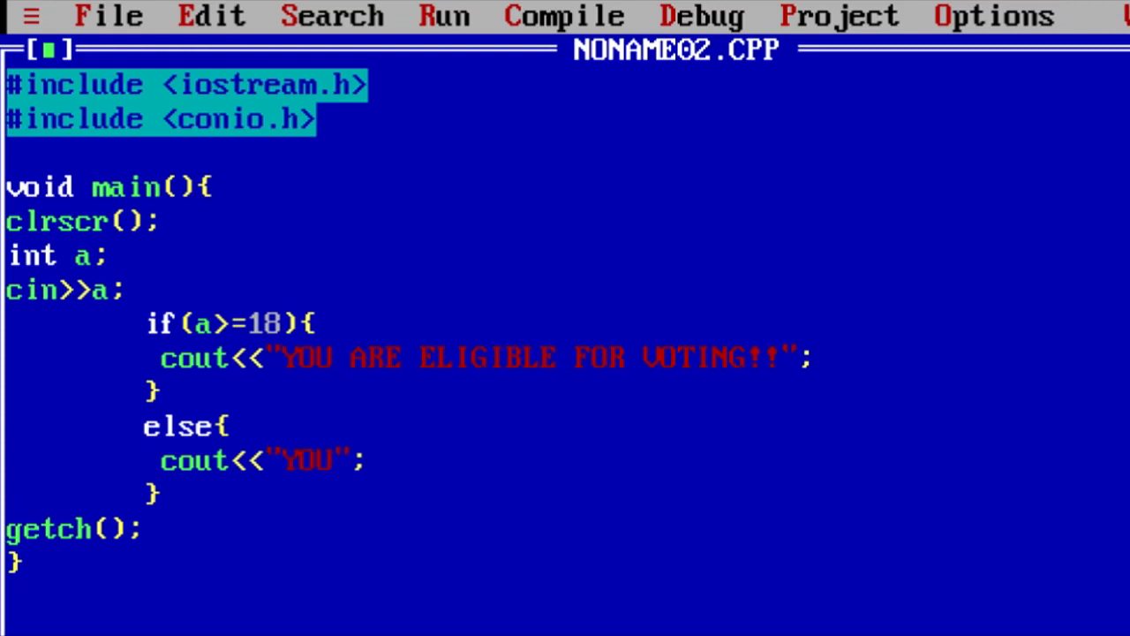
pyautogui.write('ARE NOT ELEIGI')
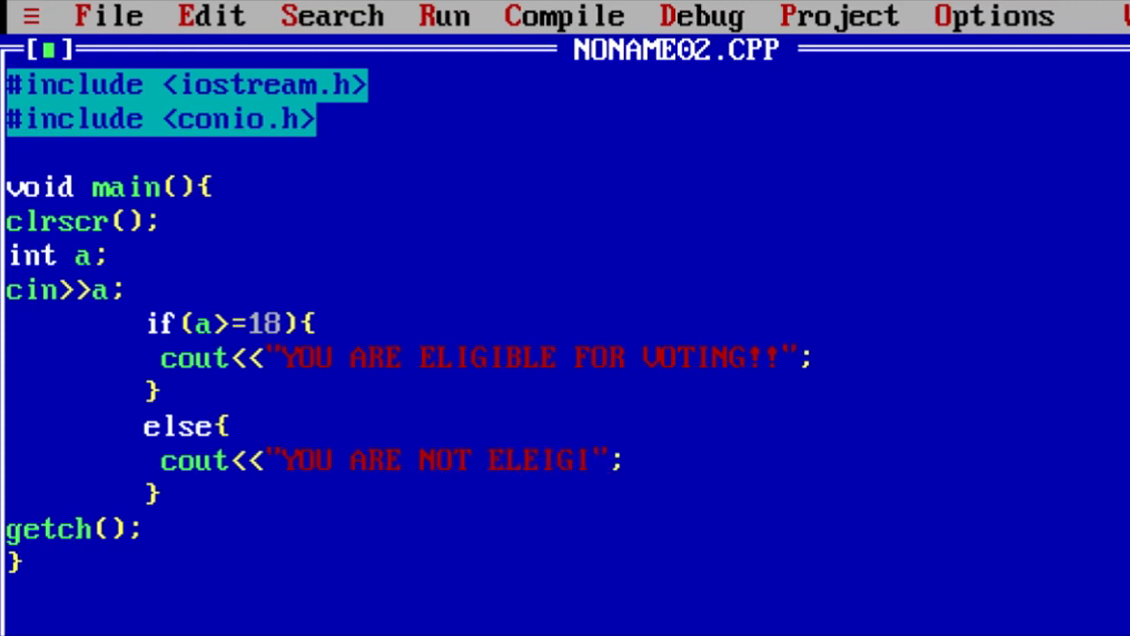
pyautogui.write('BLE FOR')
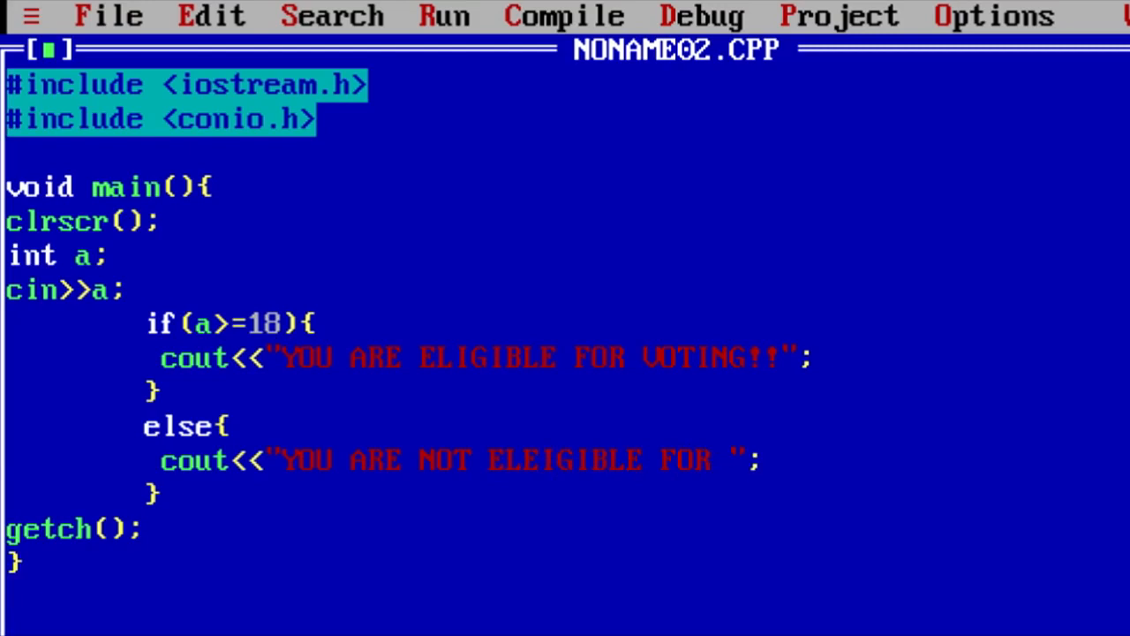
pyautogui.write('VOTING')
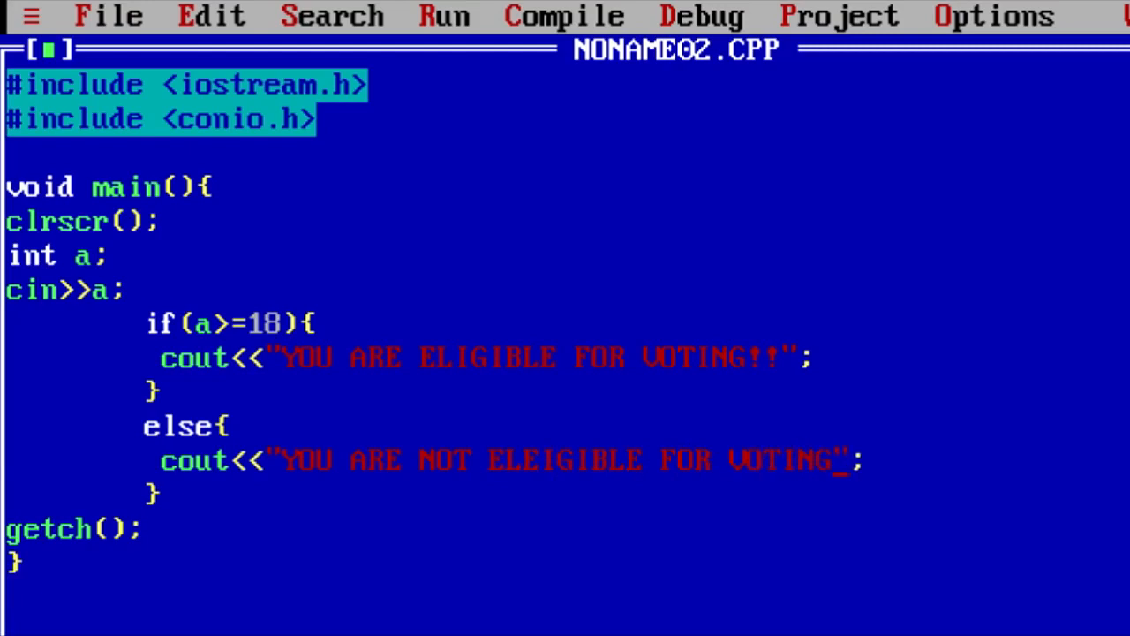
pyautogui.write('...')
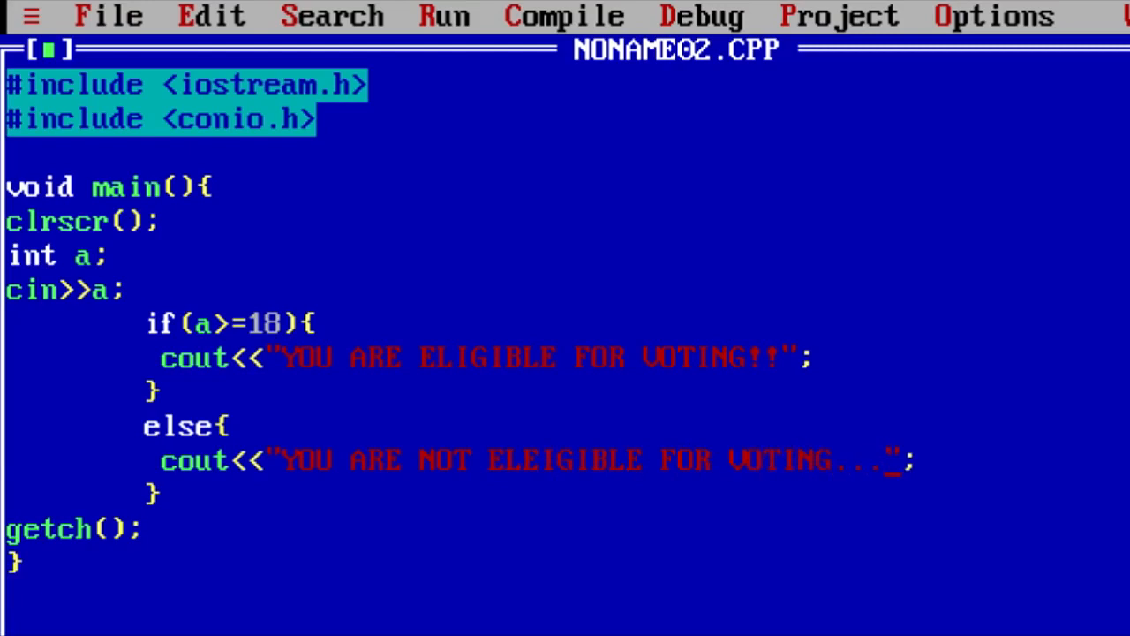
pyautogui.write('SORRY')
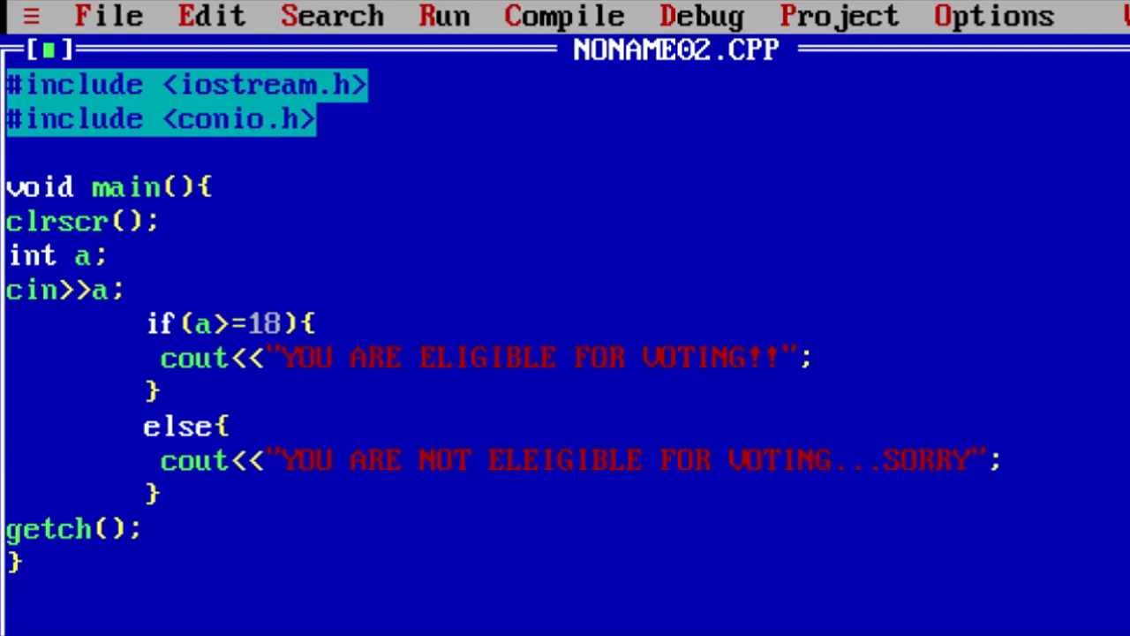
pyautogui.click(562, 16)
pyautogui.write('else if(')
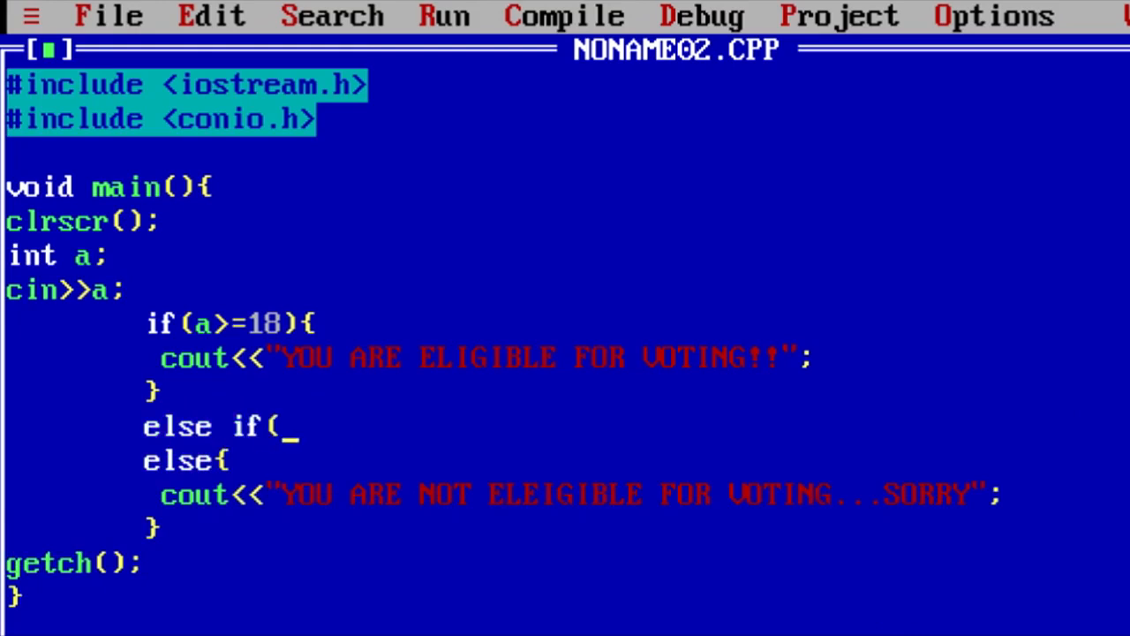
# Step: Complete the else if (a==17) { } branch with an empty cout<<""; inside
pyautogui.write('){}')
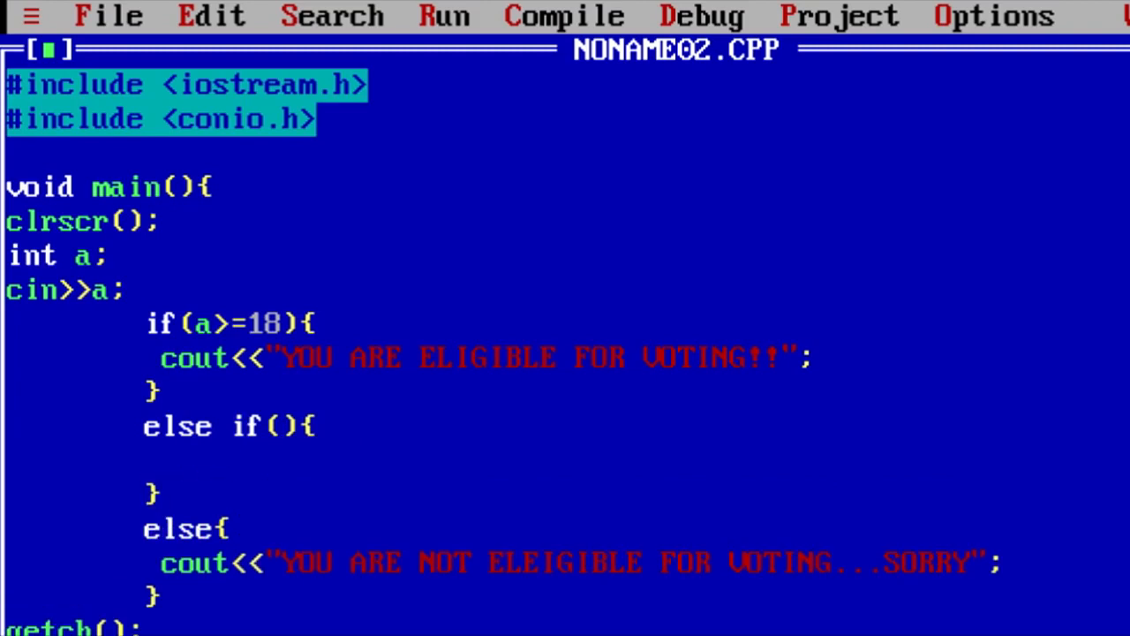
pyautogui.write('a')
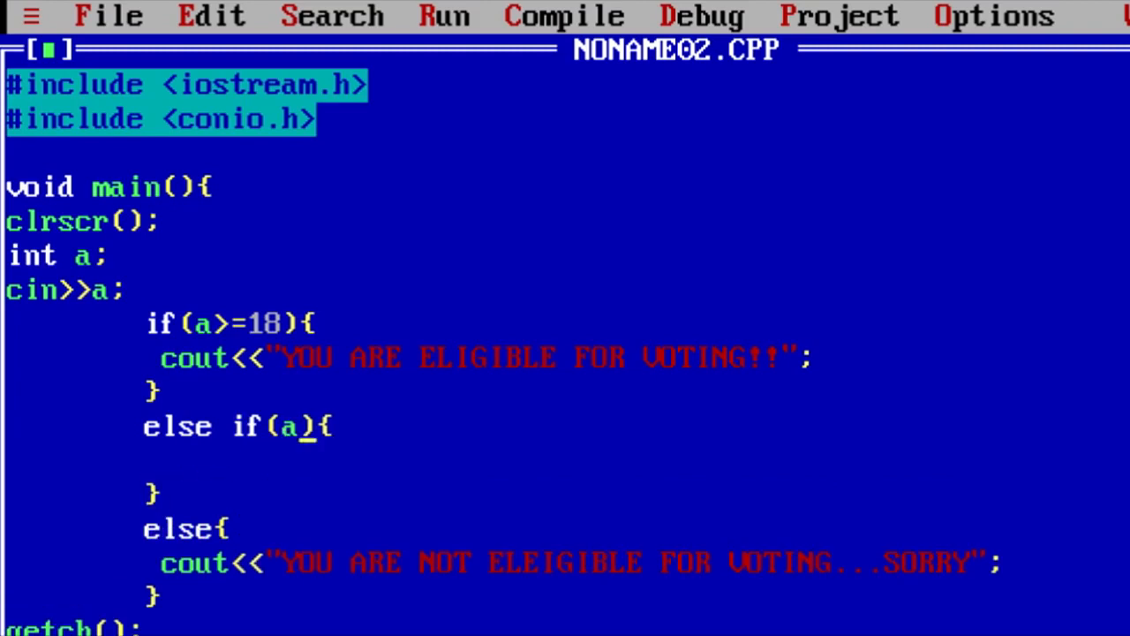
pyautogui.write('=')
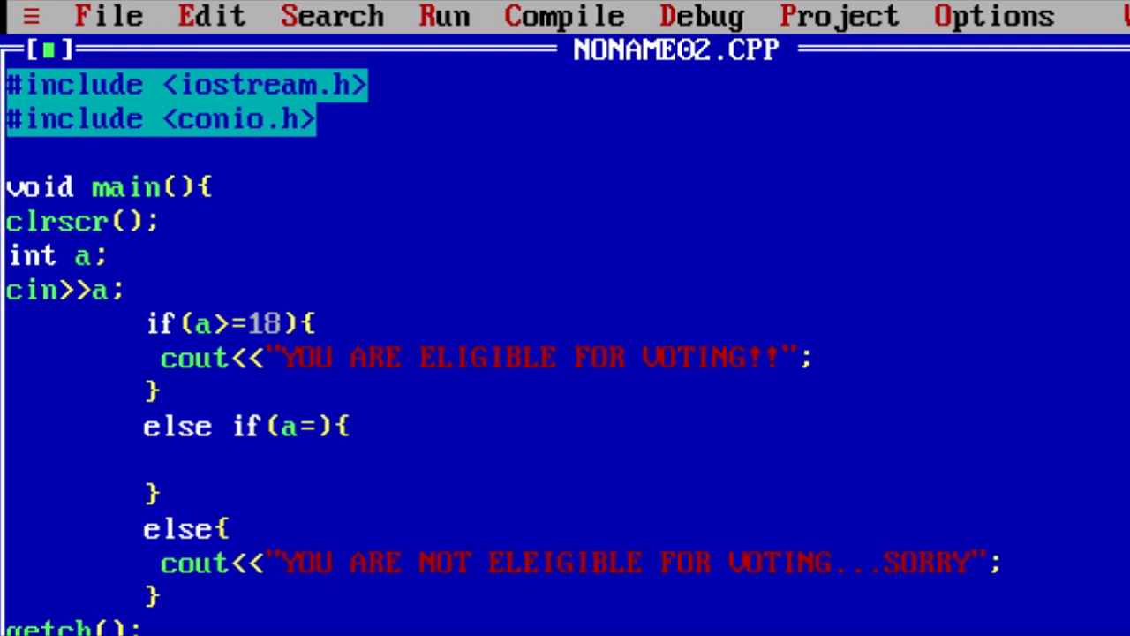
pyautogui.write('17')
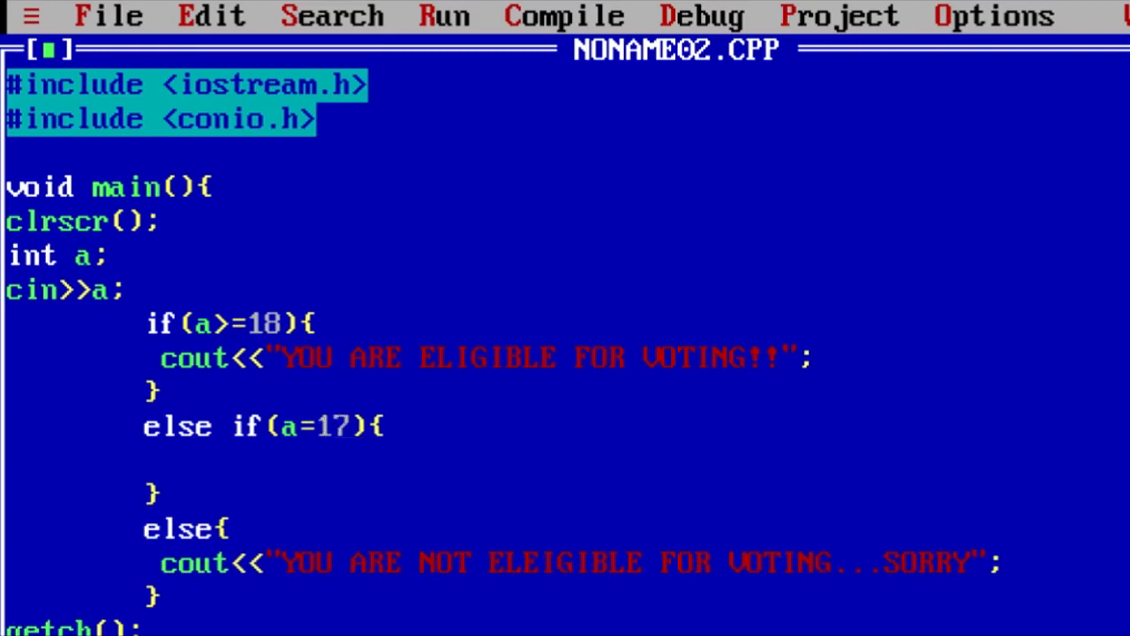
pyautogui.write('=')
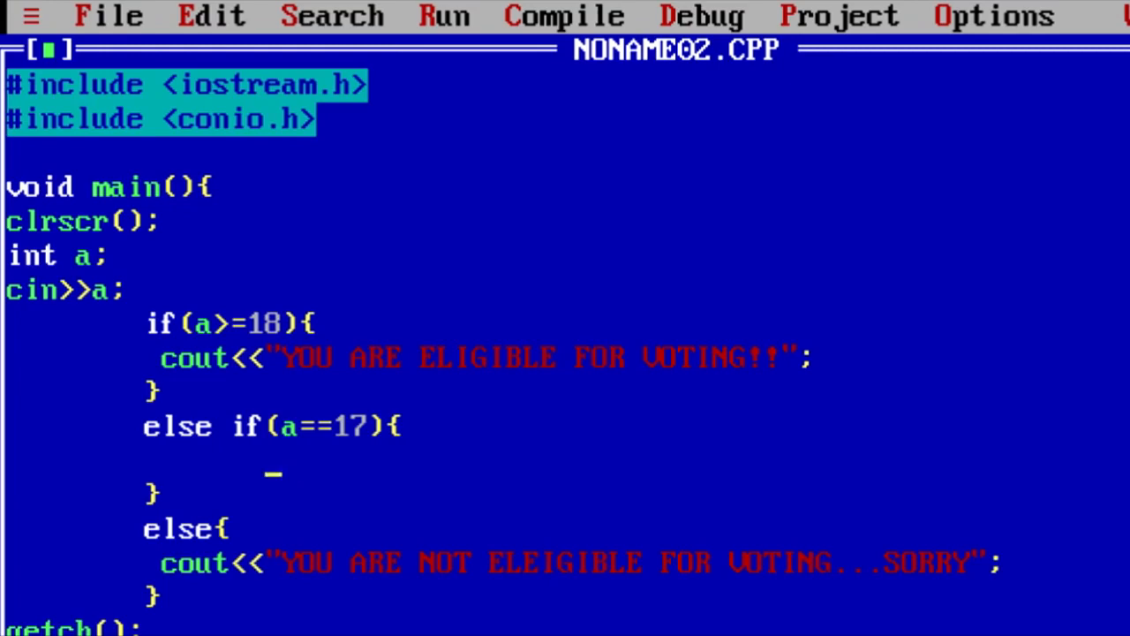
pyautogui.write('c')
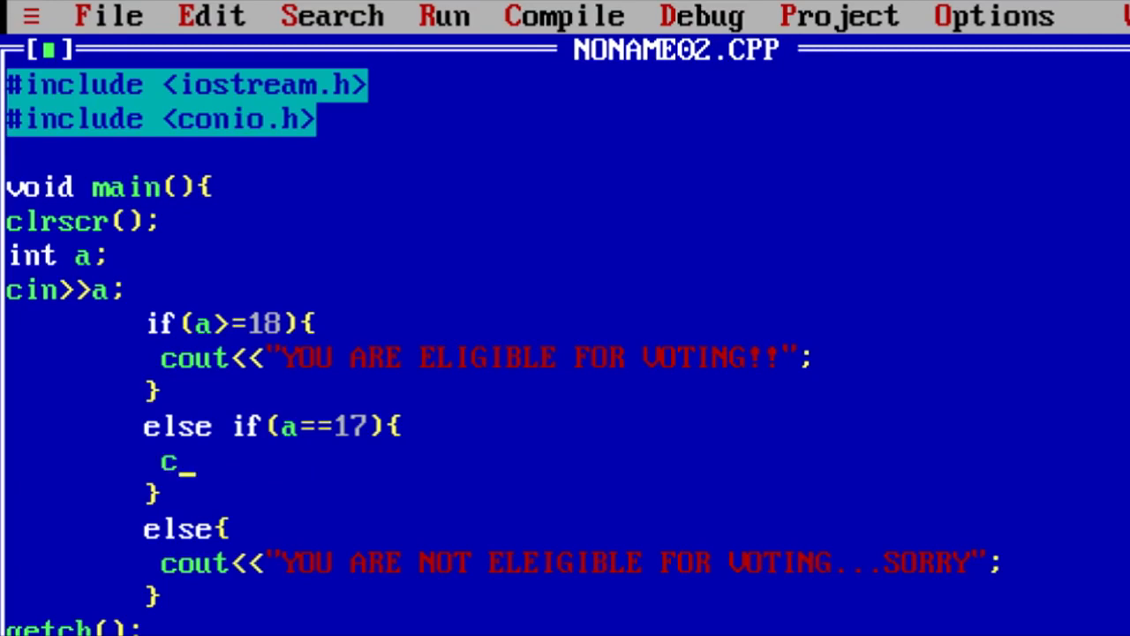
pyautogui.write('out<<')
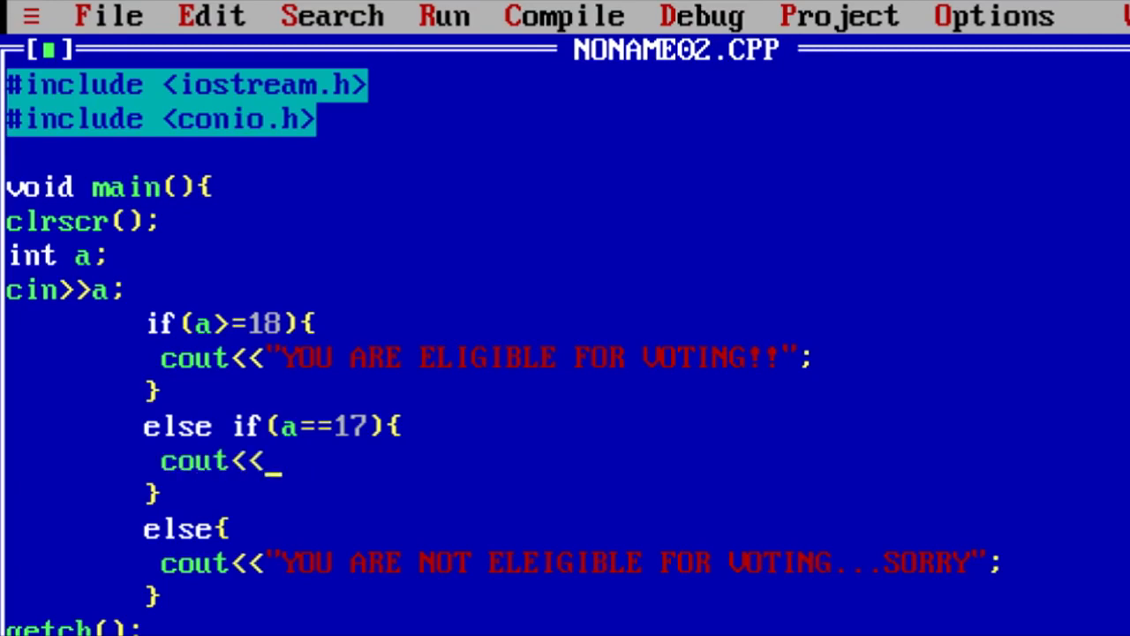
pyautogui.write('"";')
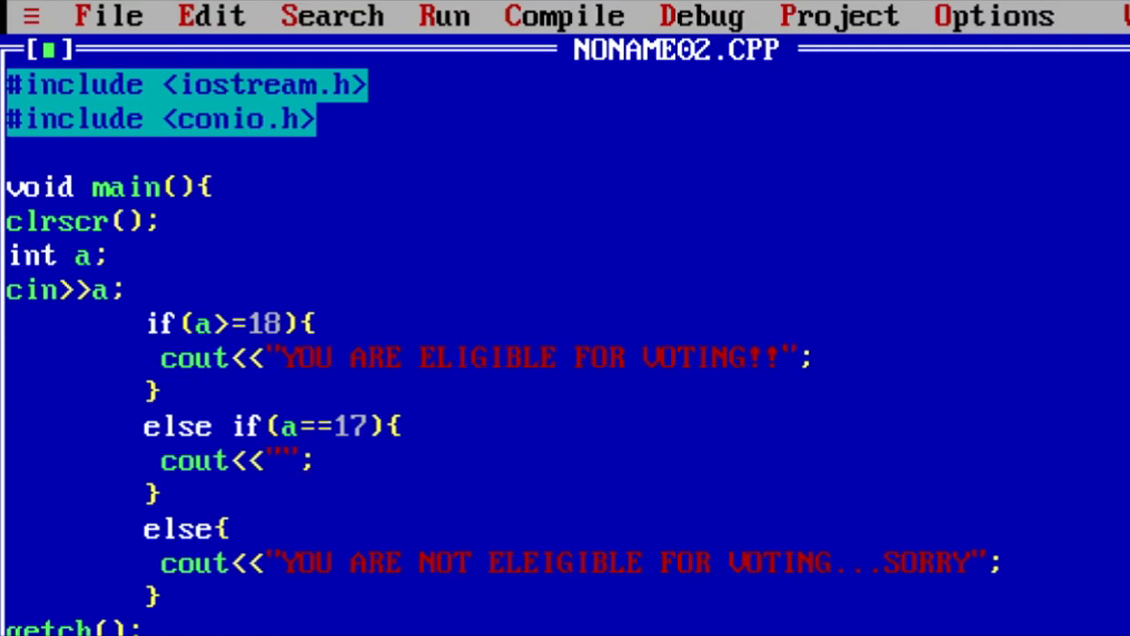
# Step: Write the age-17 message "YOU ARE ONLY ONE YEAR YOUNGER...SO WAIT"
pyautogui.write('YOU')
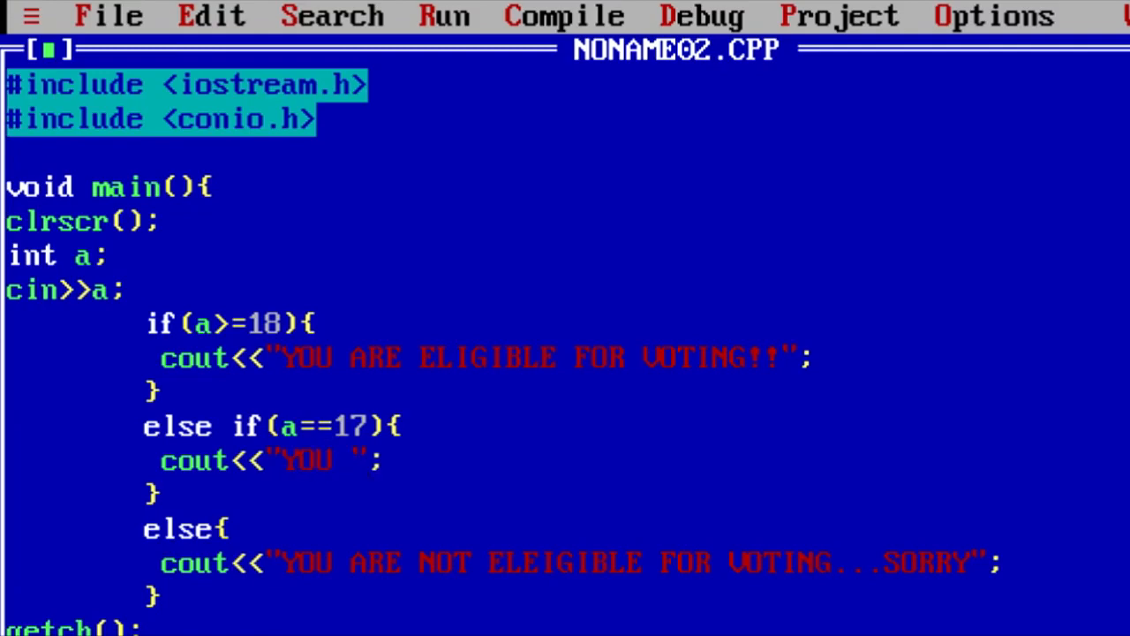
pyautogui.write('ARE')
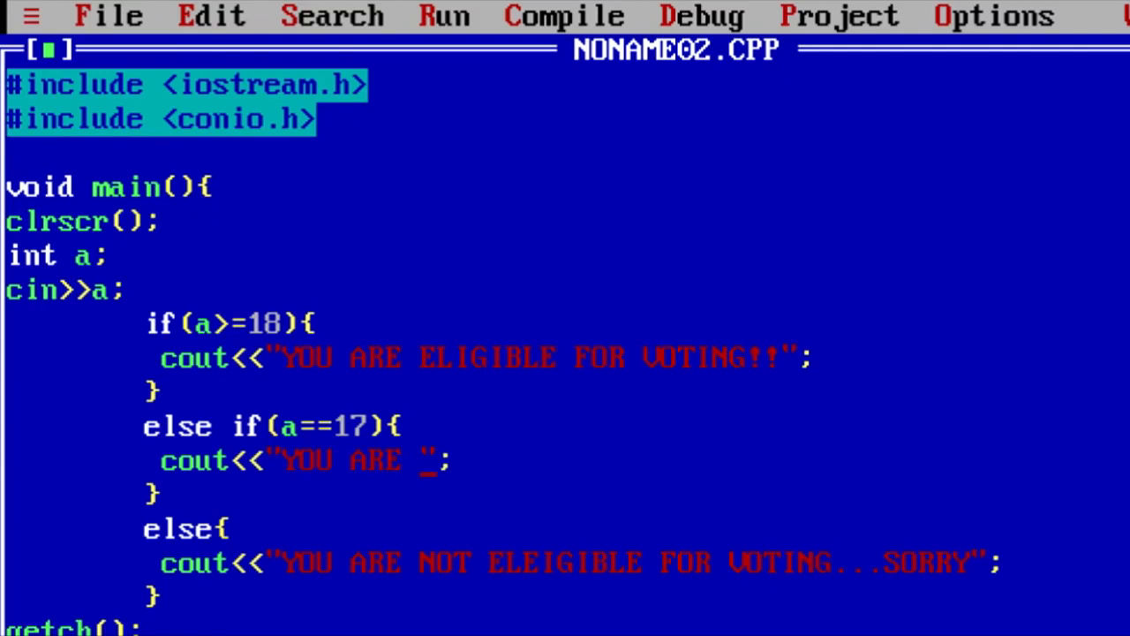
pyautogui.write('ONLY')
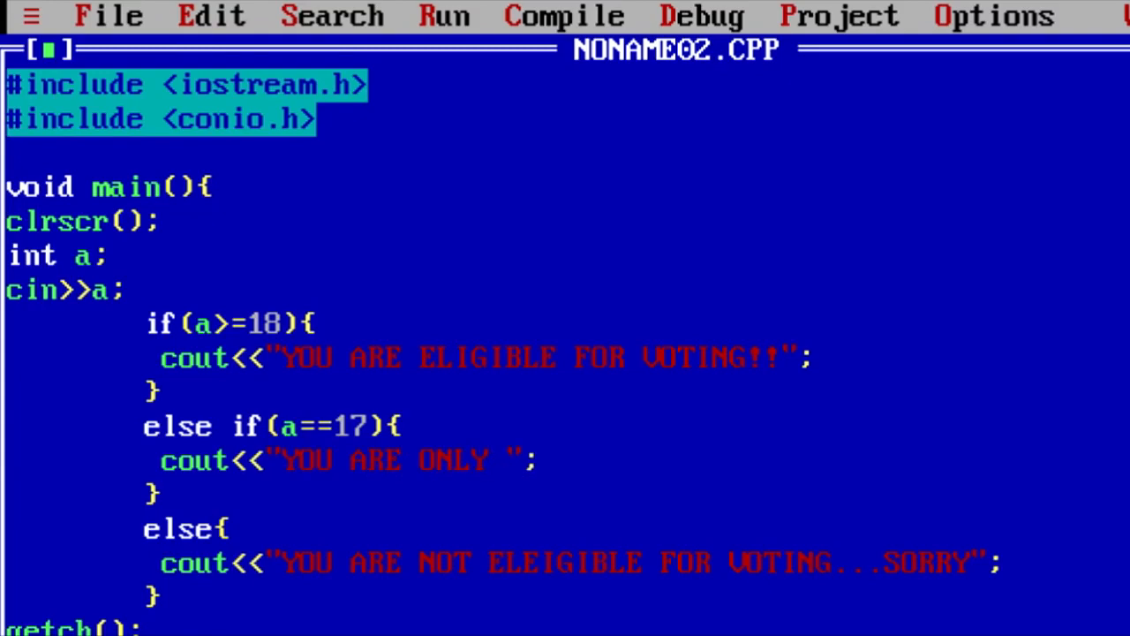
pyautogui.write('ONE')
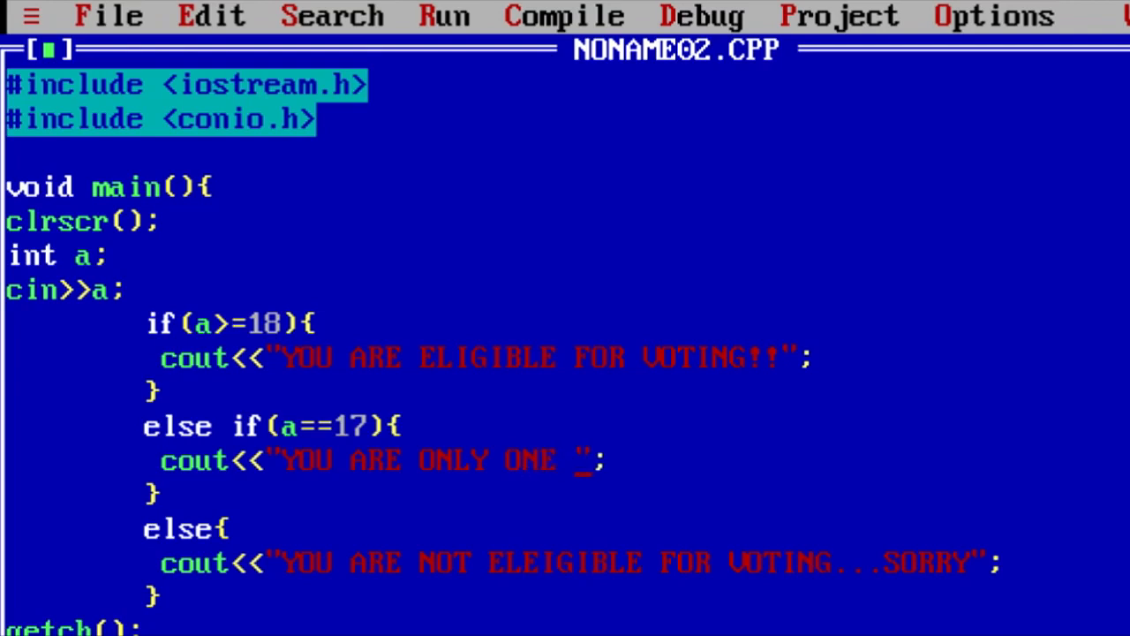
pyautogui.write('YEAT')
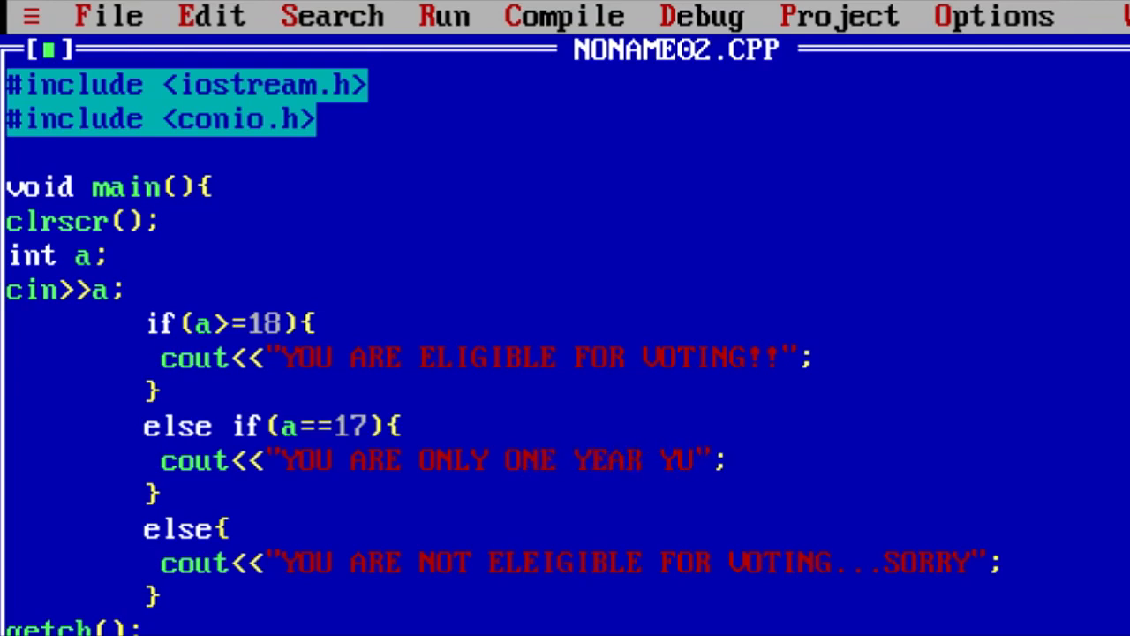
pyautogui.write('OUNGER>')
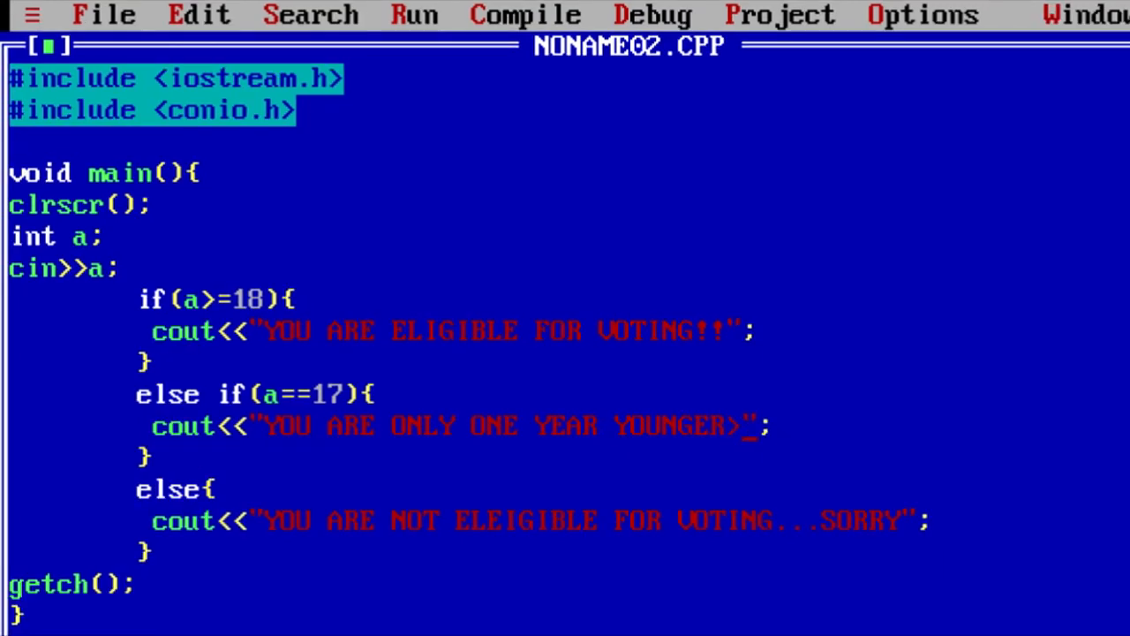
pyautogui.write('...SO')
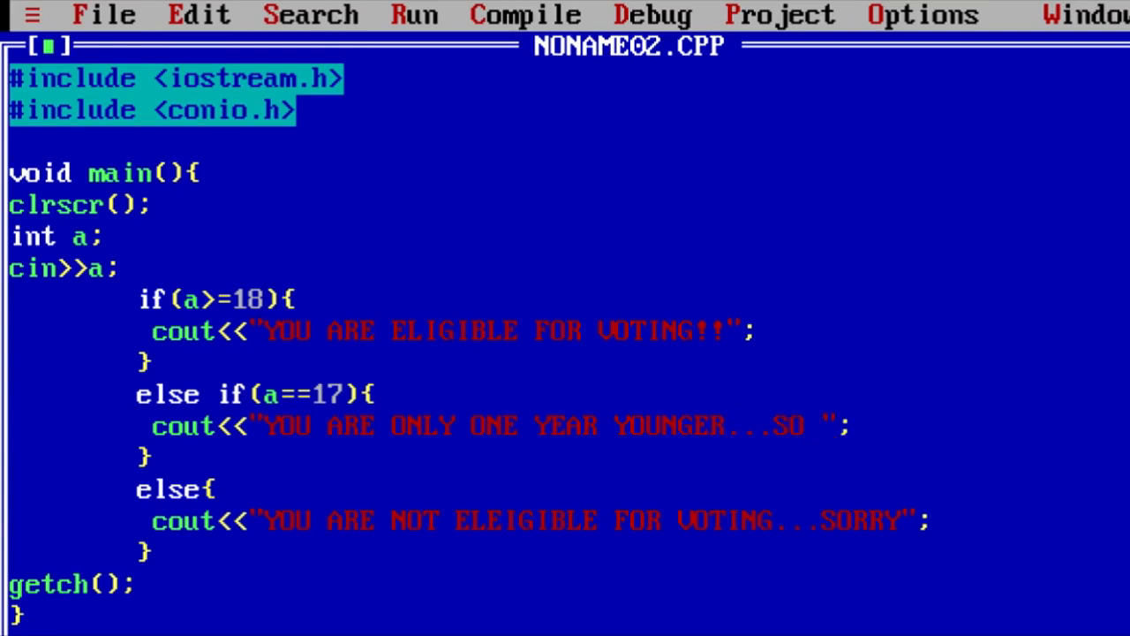
pyautogui.write('WAIT')
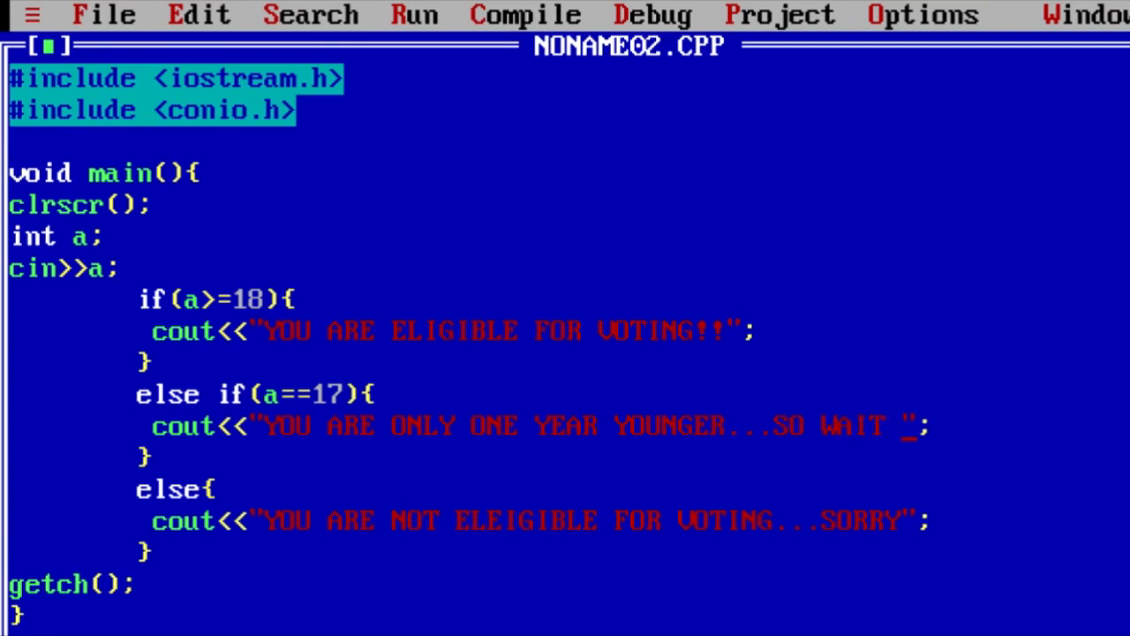
pyautogui.write('ONE T')
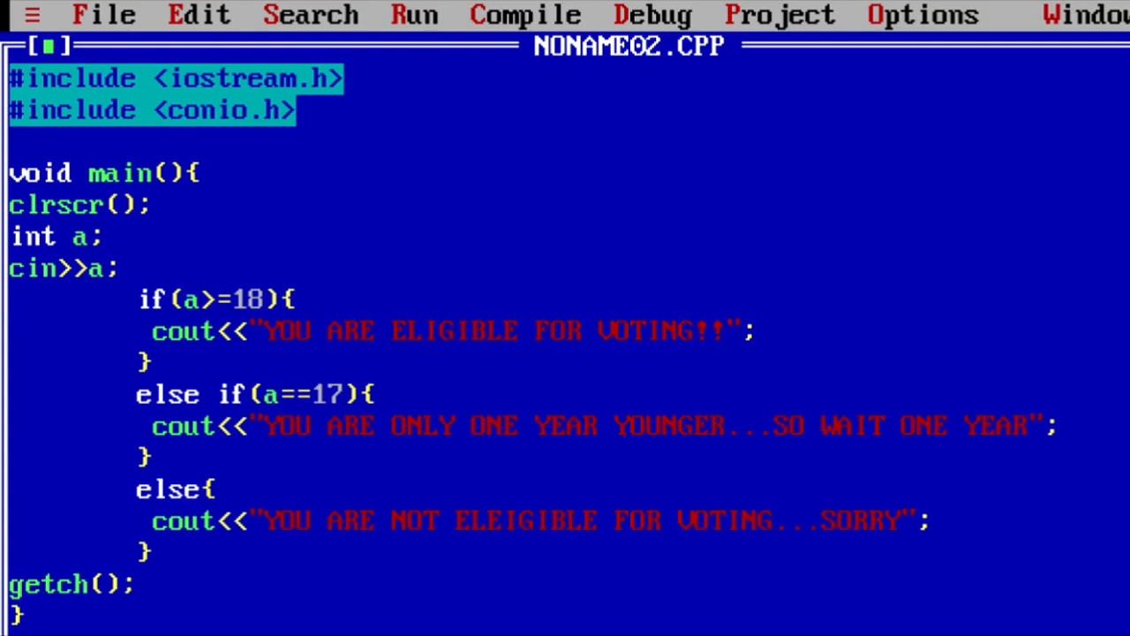
# Step: Nest if(a==18) and else if(a==19) blocks inside the 18-or-over branch
pyautogui.write('if()')
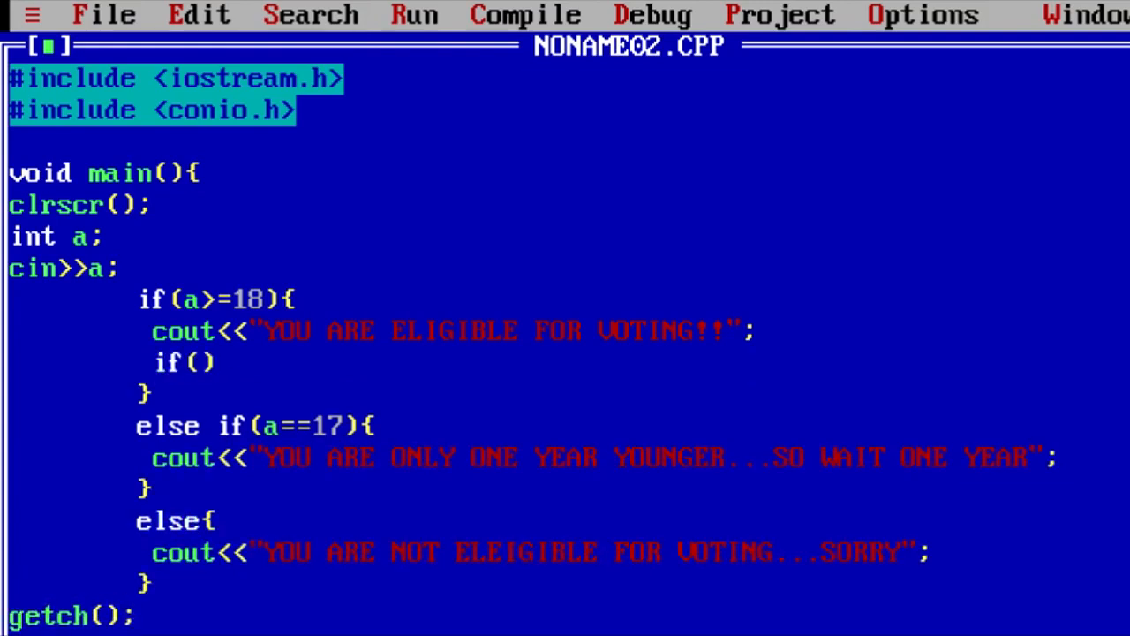
pyautogui.write('a>')
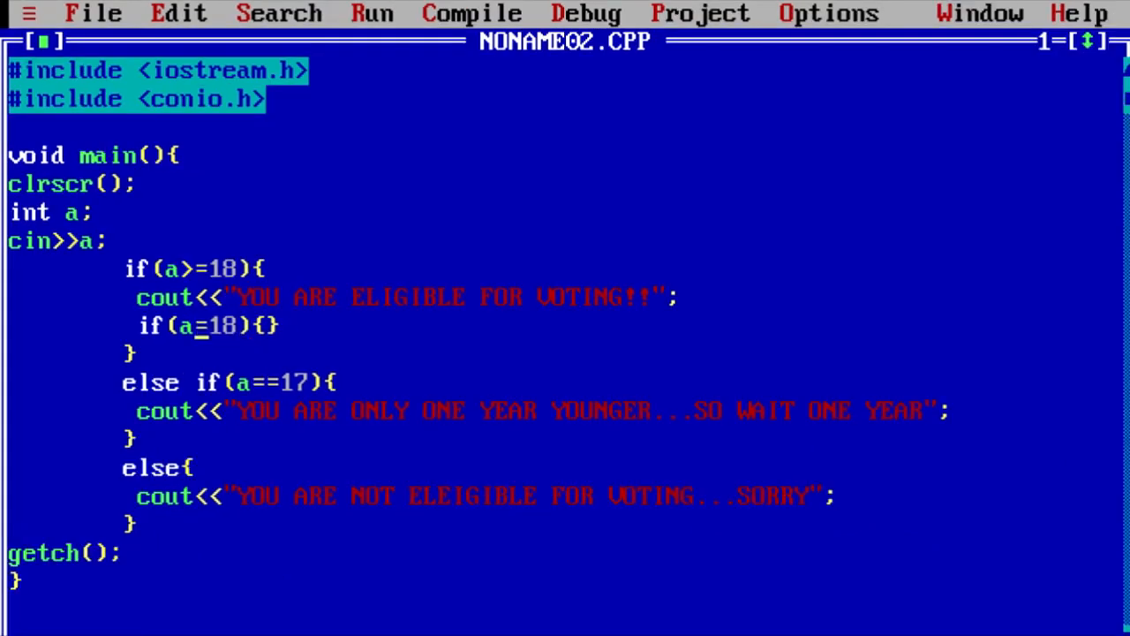
pyautogui.write('=')
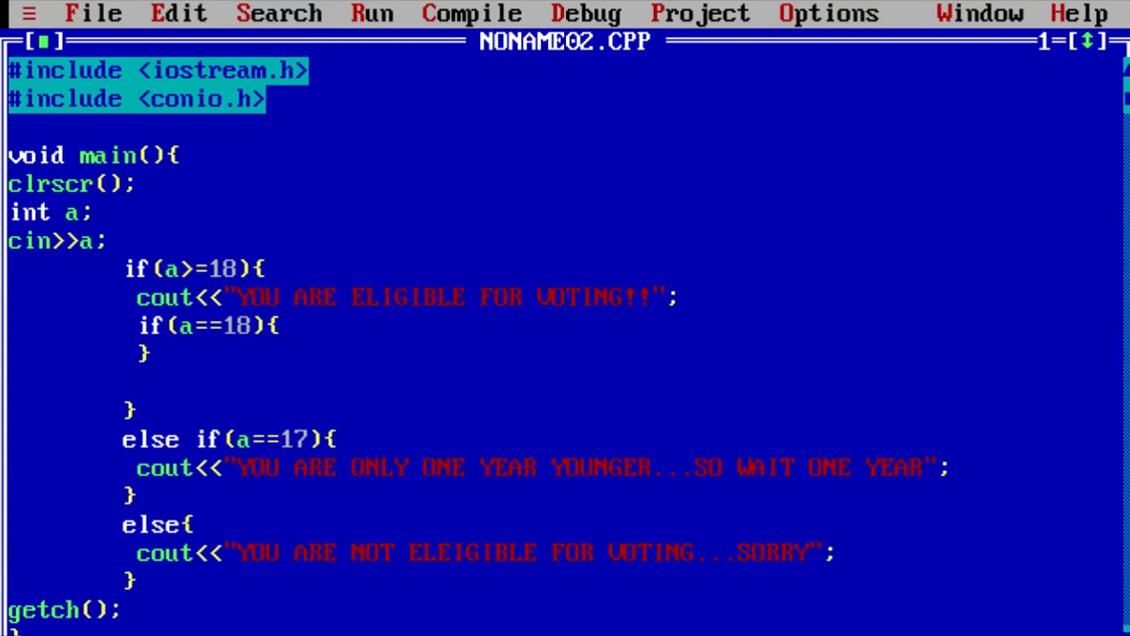
pyautogui.write('else i')
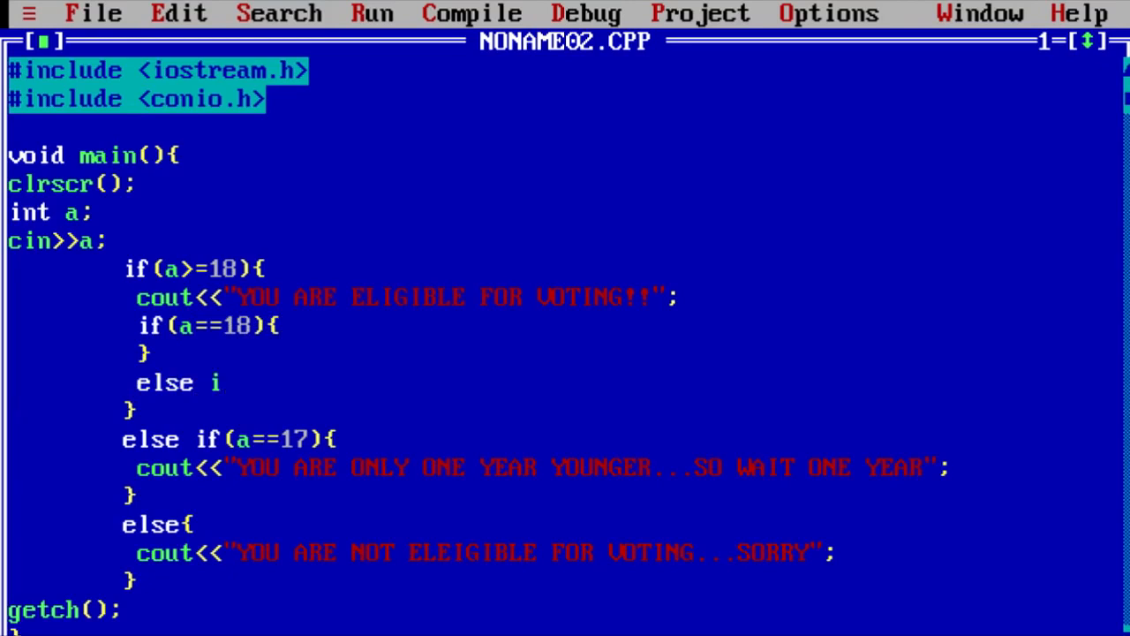
pyautogui.write('f()')
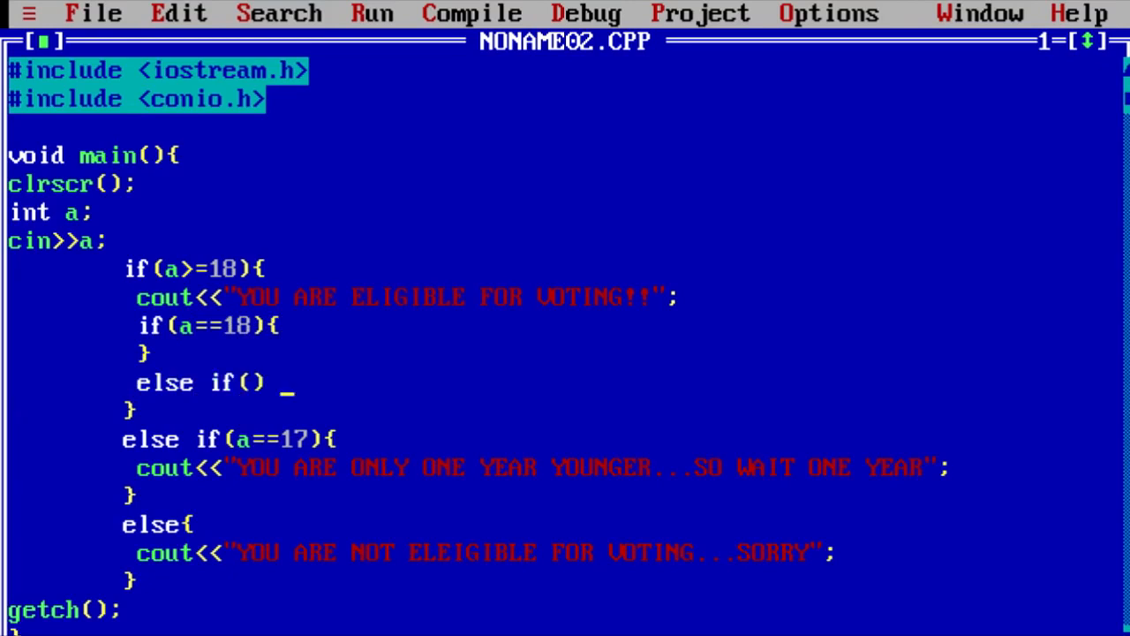
pyautogui.write('{')
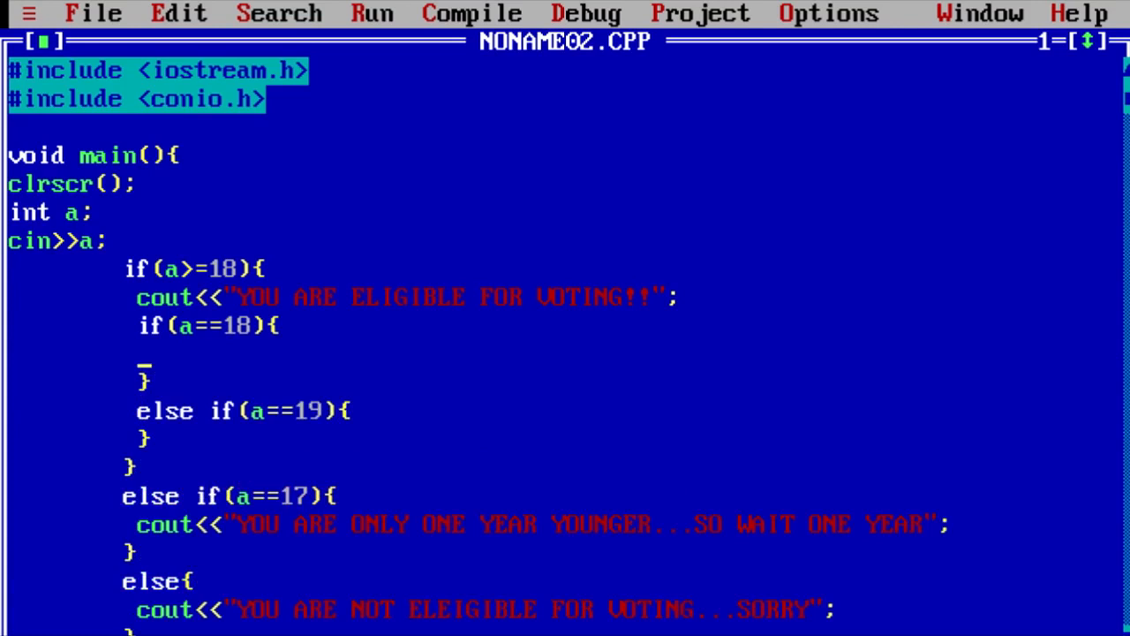
# Step: Print "YOU ARE EIGHTEEN" for 18 and "YOU ARE NINETEEN" for 19 in the nested branches
pyautogui.write('cout')
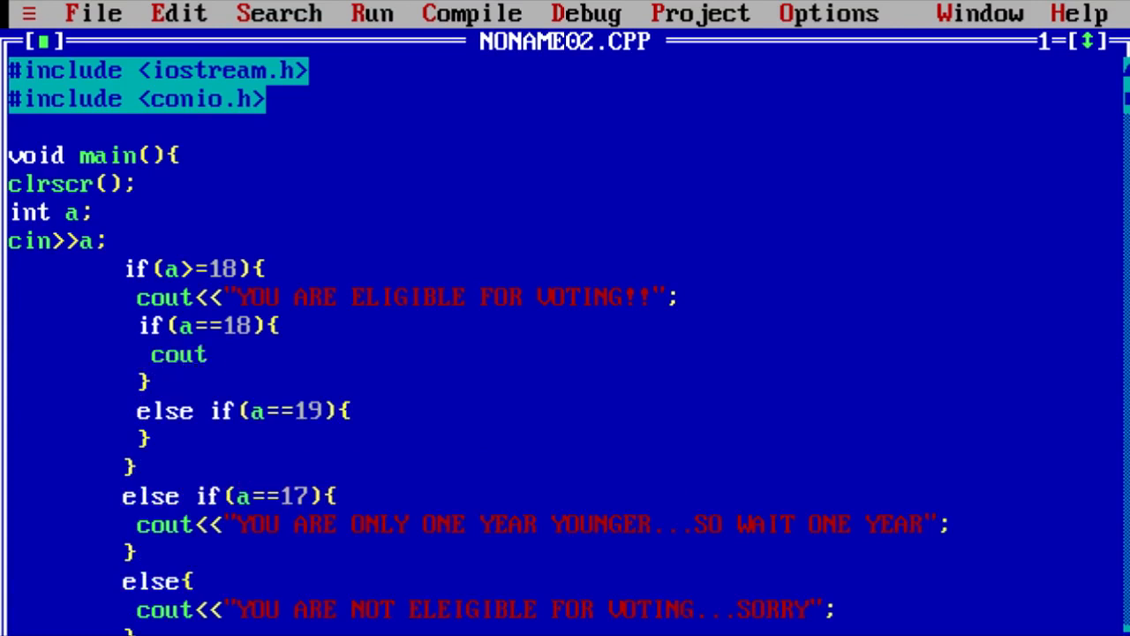
pyautogui.write('<<"";')
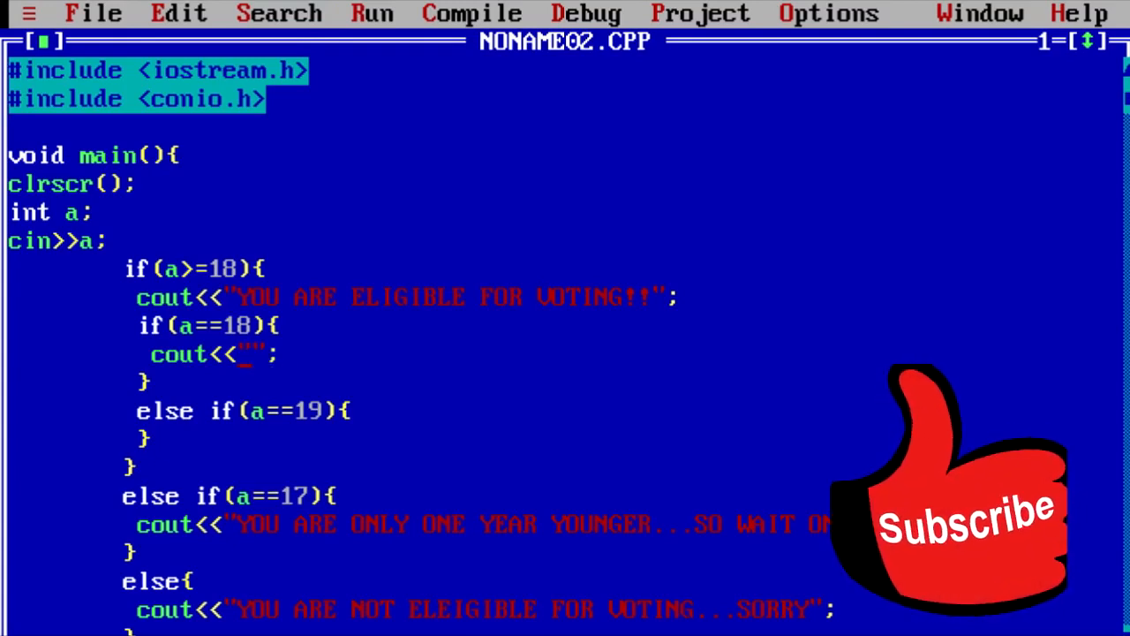
pyautogui.write('YOU')
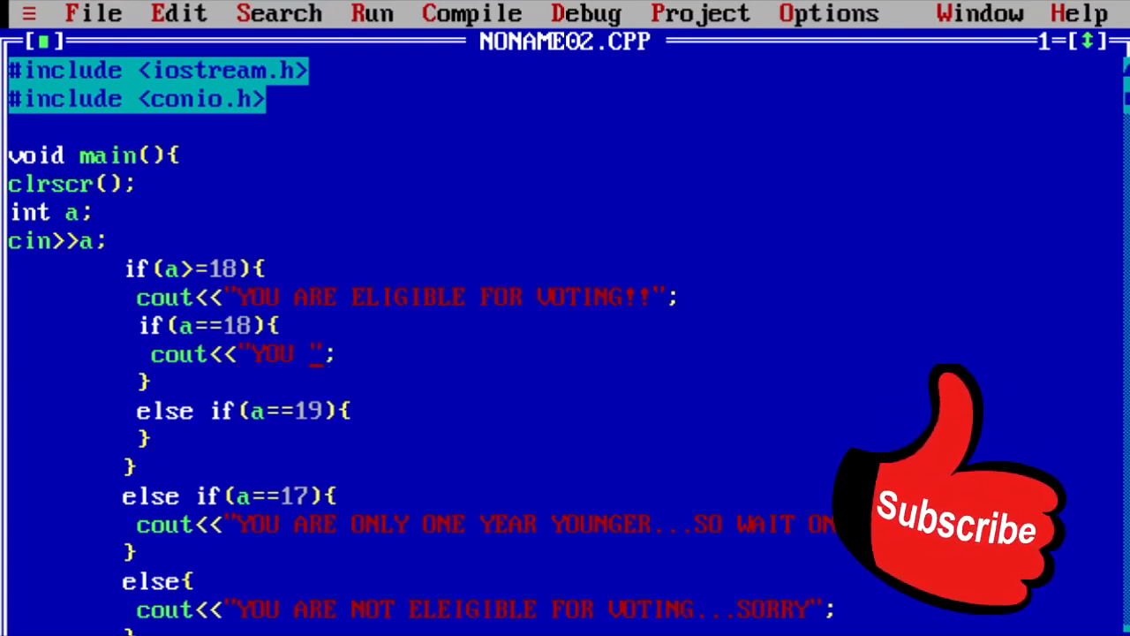
pyautogui.write('ARE EIGHTEEN')
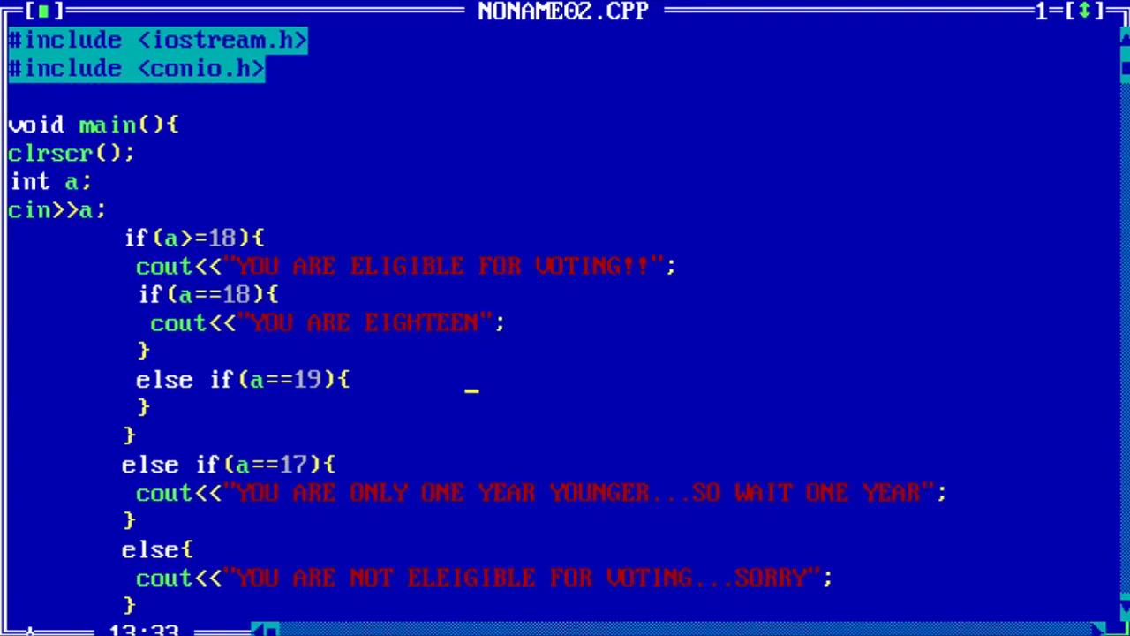
pyautogui.write('cout<<"";')
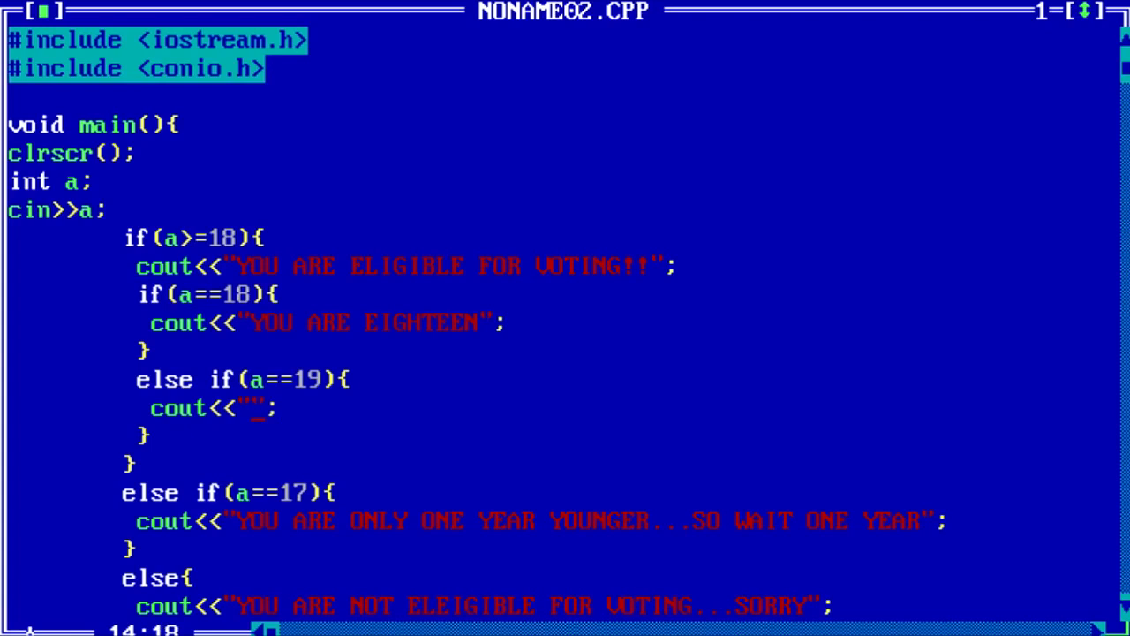
pyautogui.write('YOU')
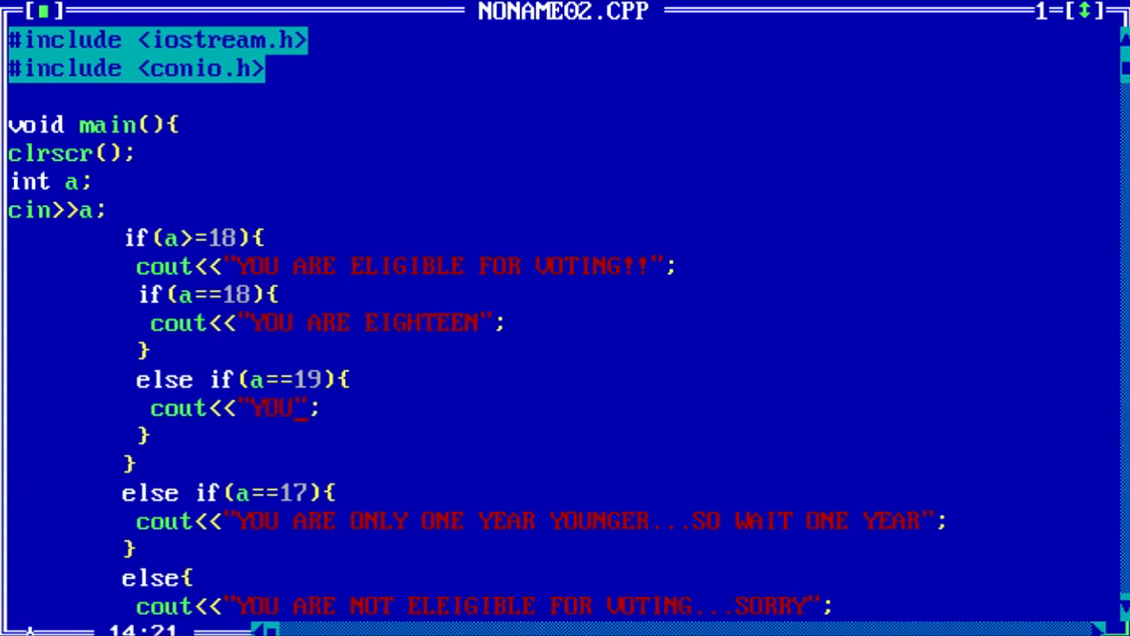
pyautogui.write('ARE NINETEEN')
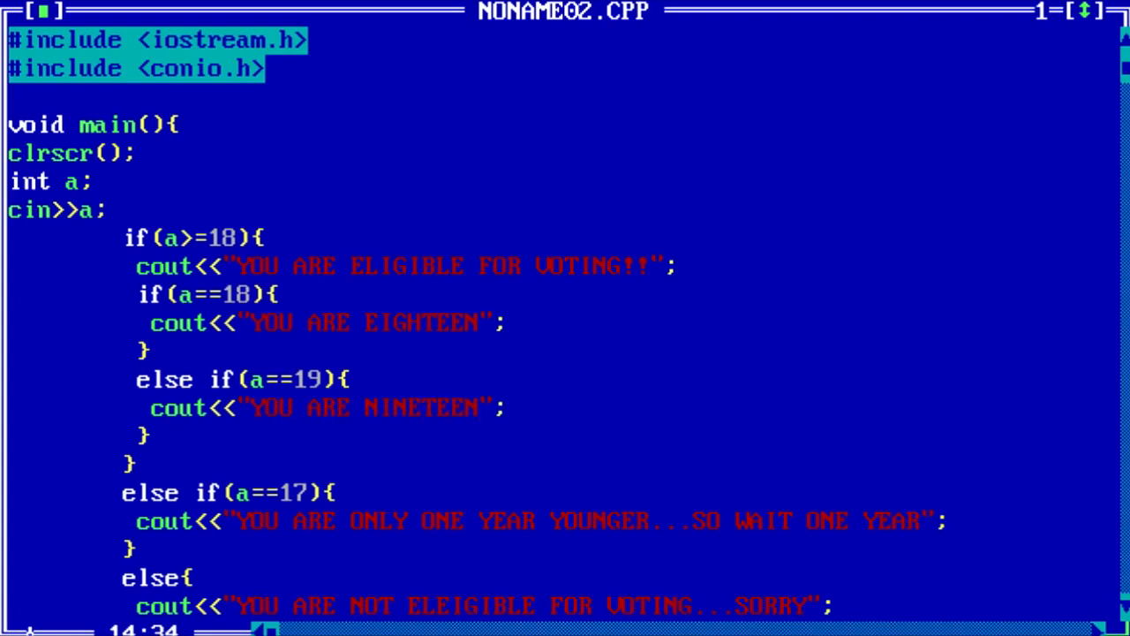
# Step: End the "YOU ARE ELIGIBLE FOR VOTING!!" cout with <<endl for a line break
pyautogui.press('F9')
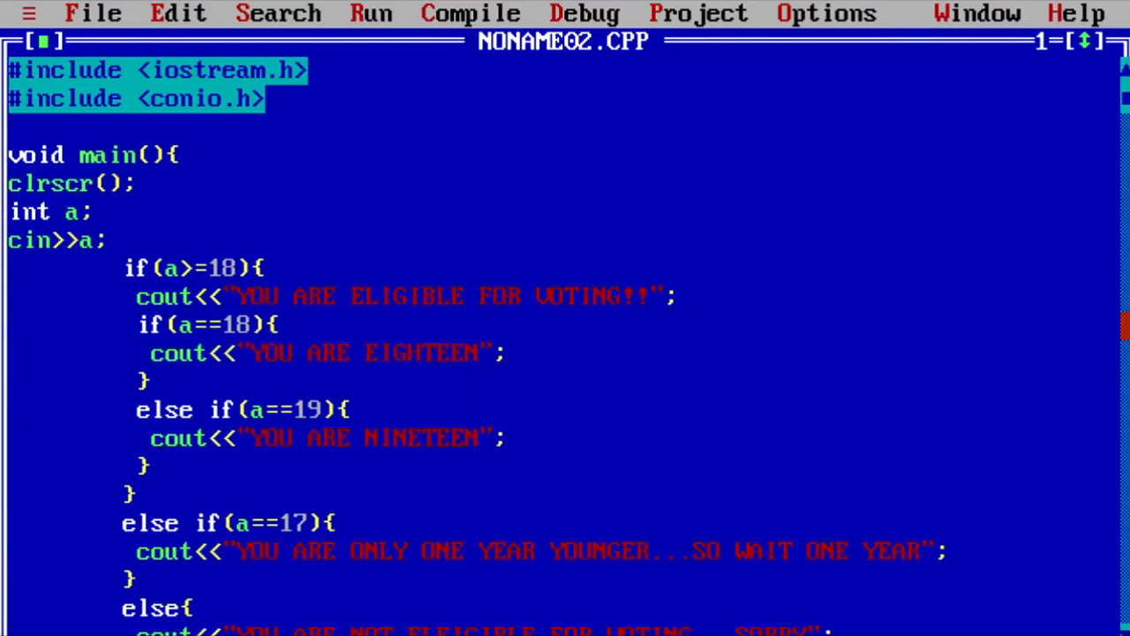
pyautogui.write('<<endl')
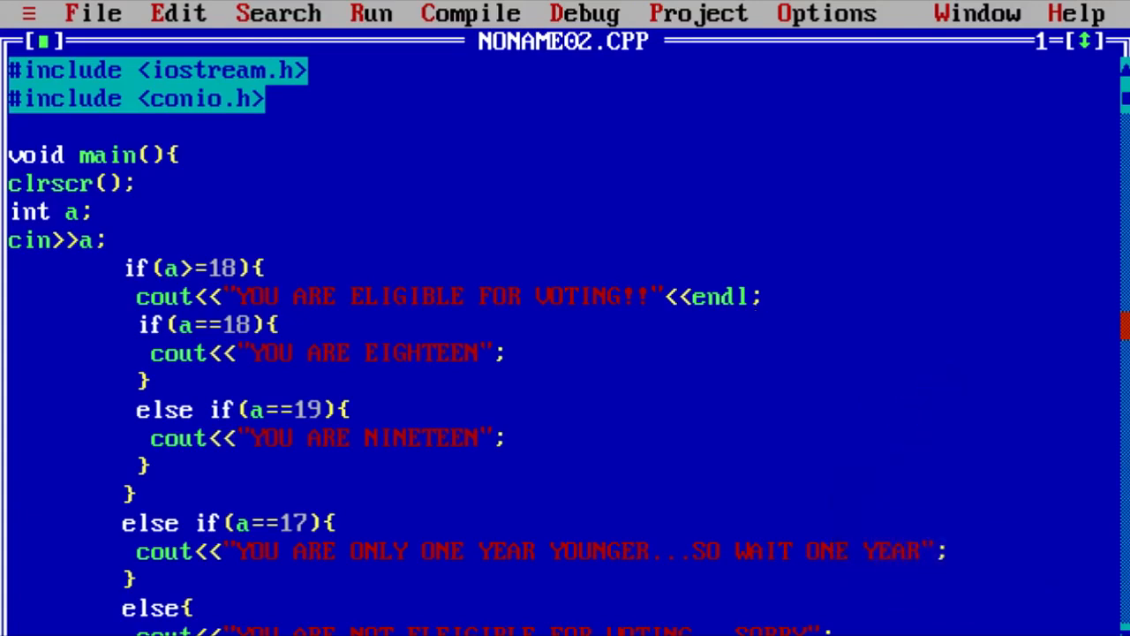
pyautogui.click(757, 298)
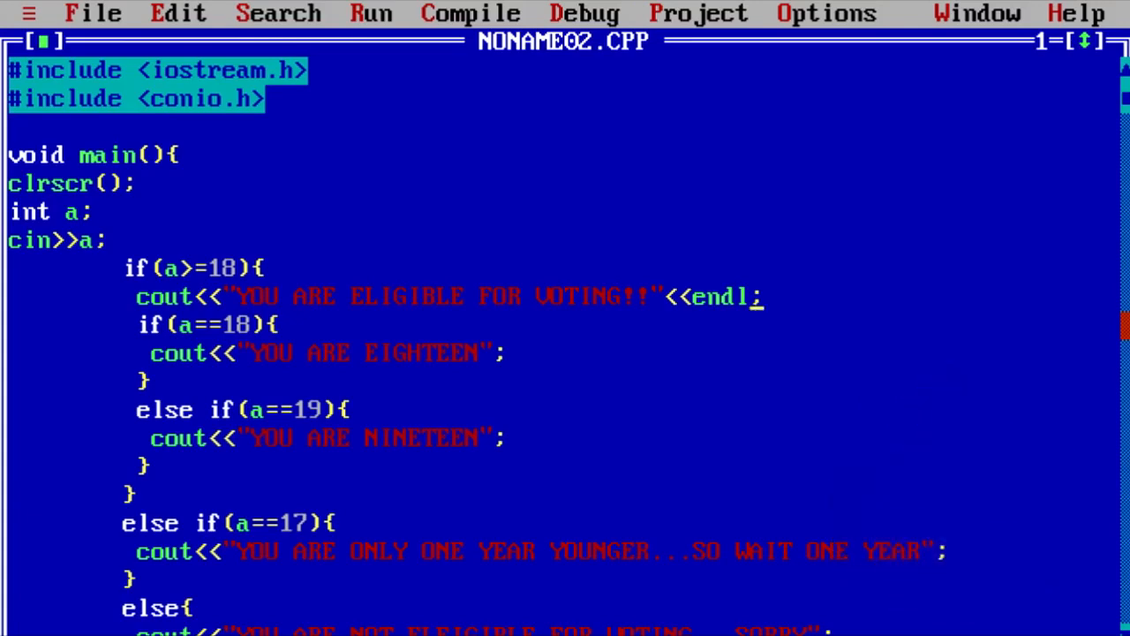